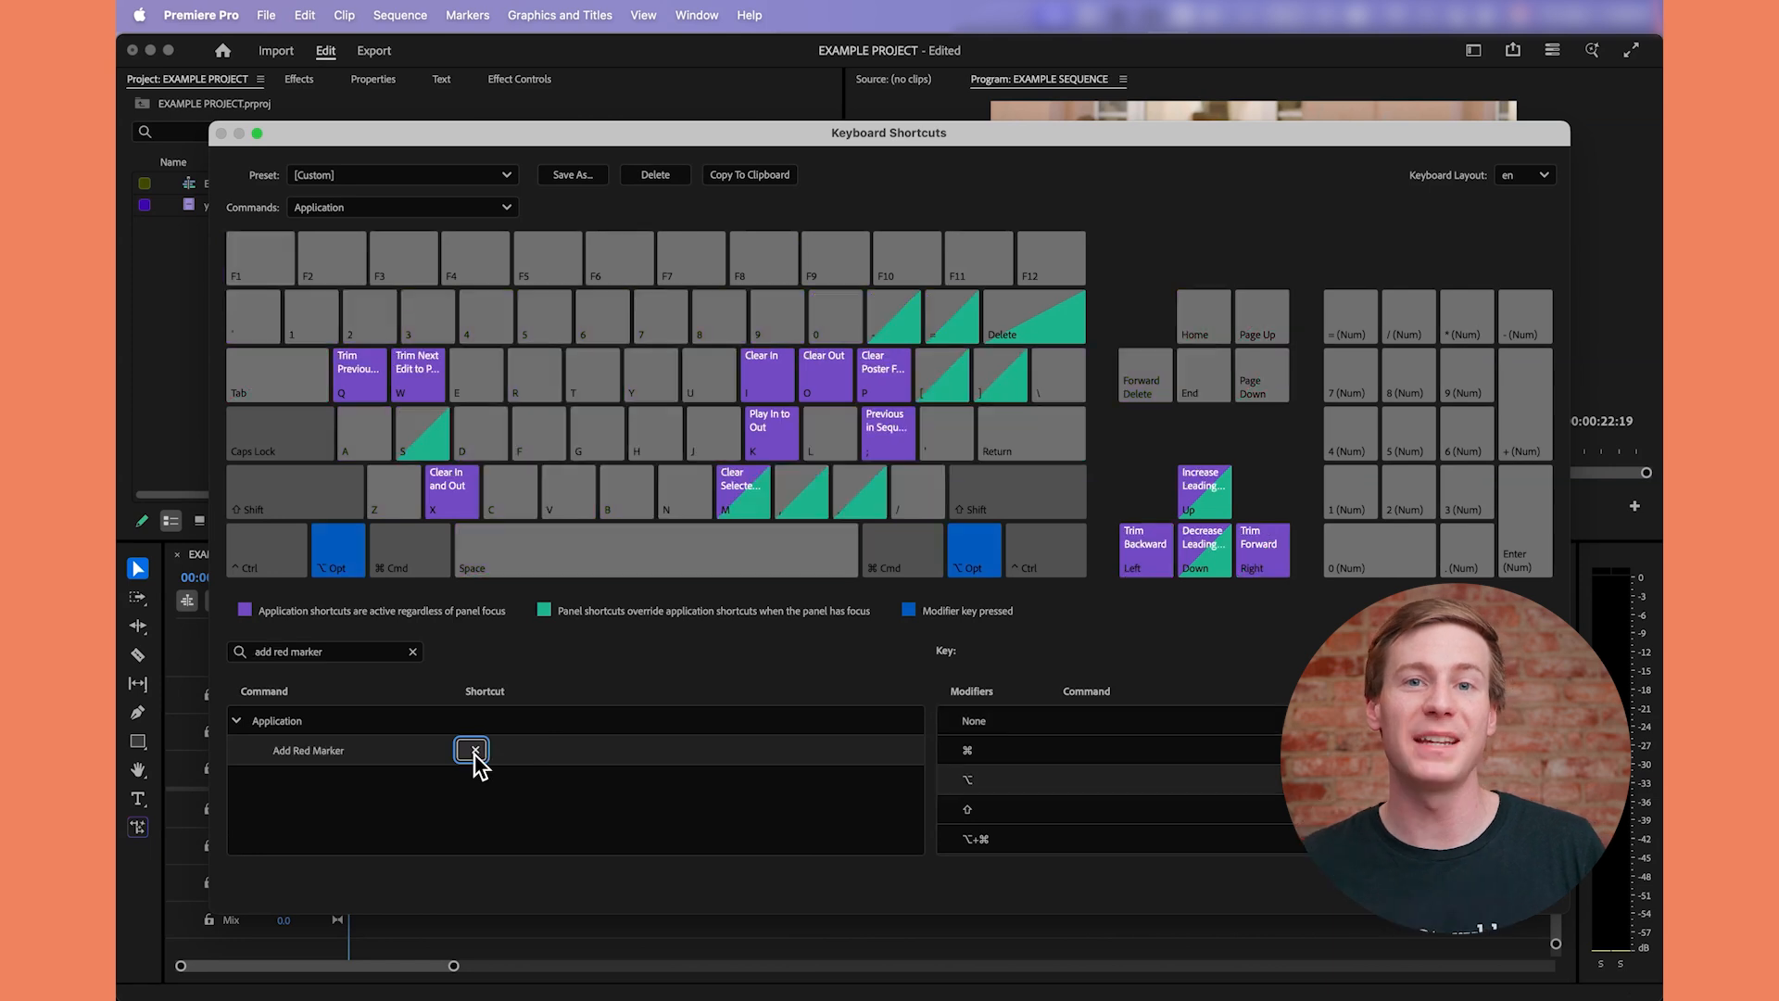
# Open the Keyboard Shortcuts editor from the Premiere Pro menu, showing the default preset
pyautogui.press('alt+r')
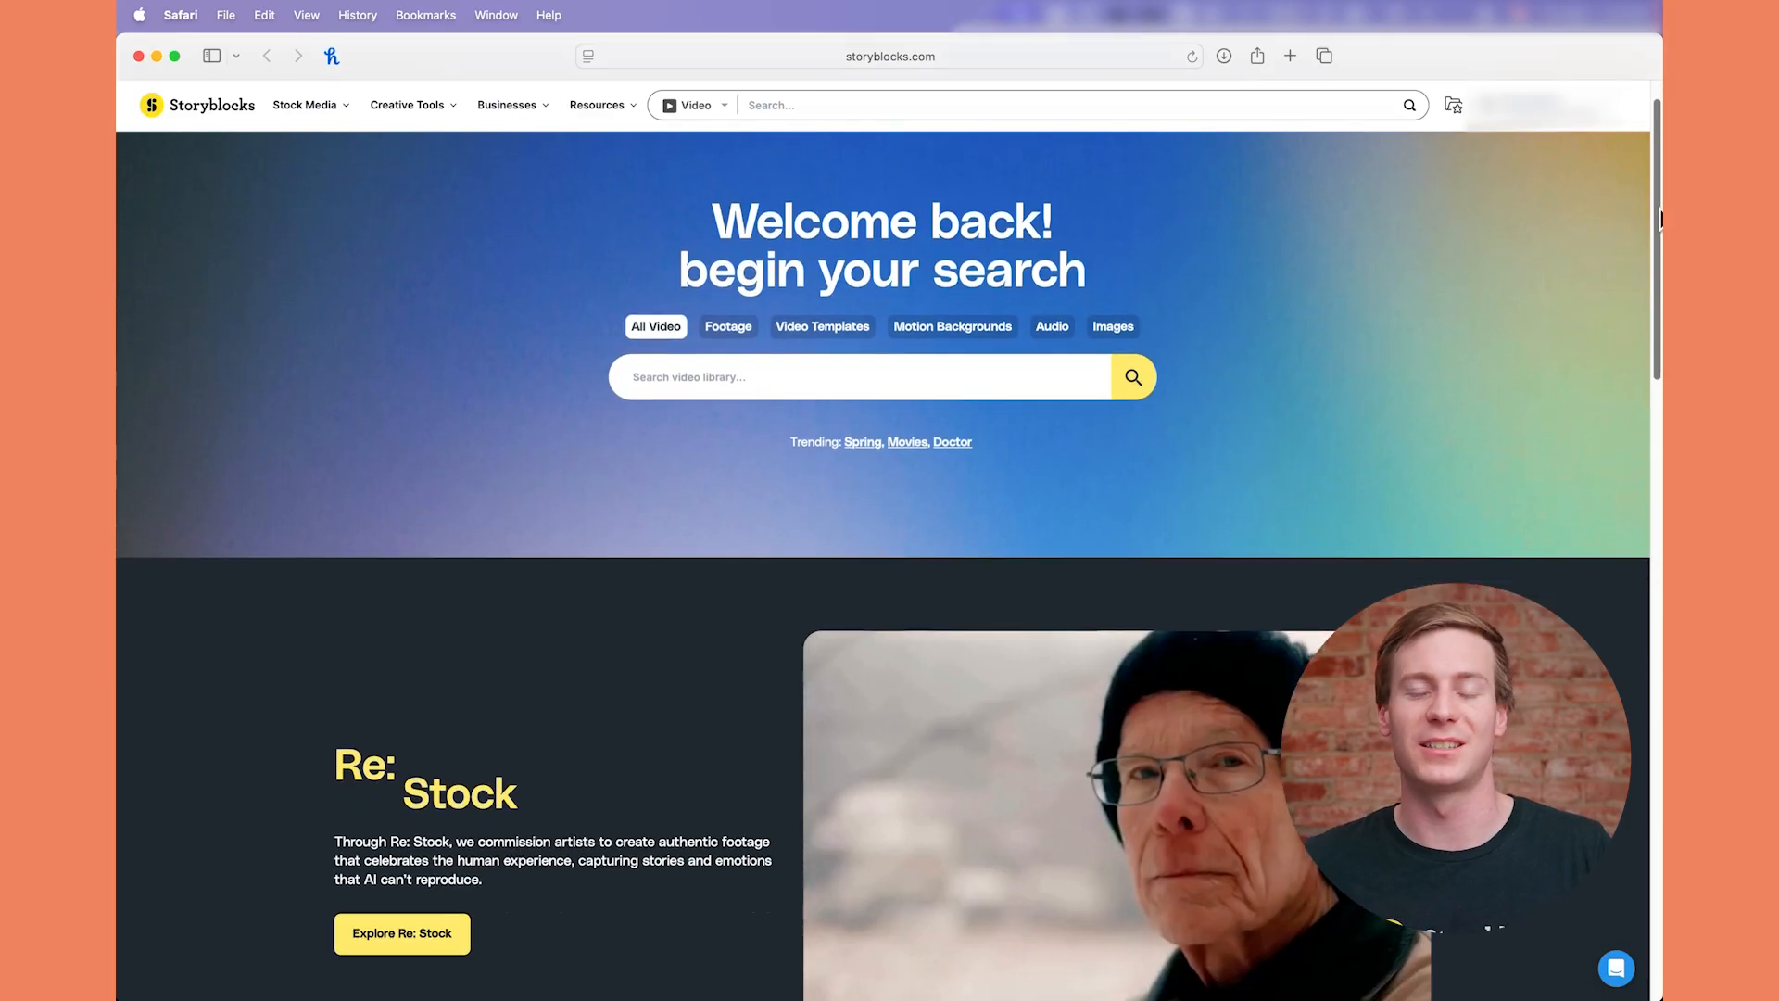
pyautogui.scroll(-3)
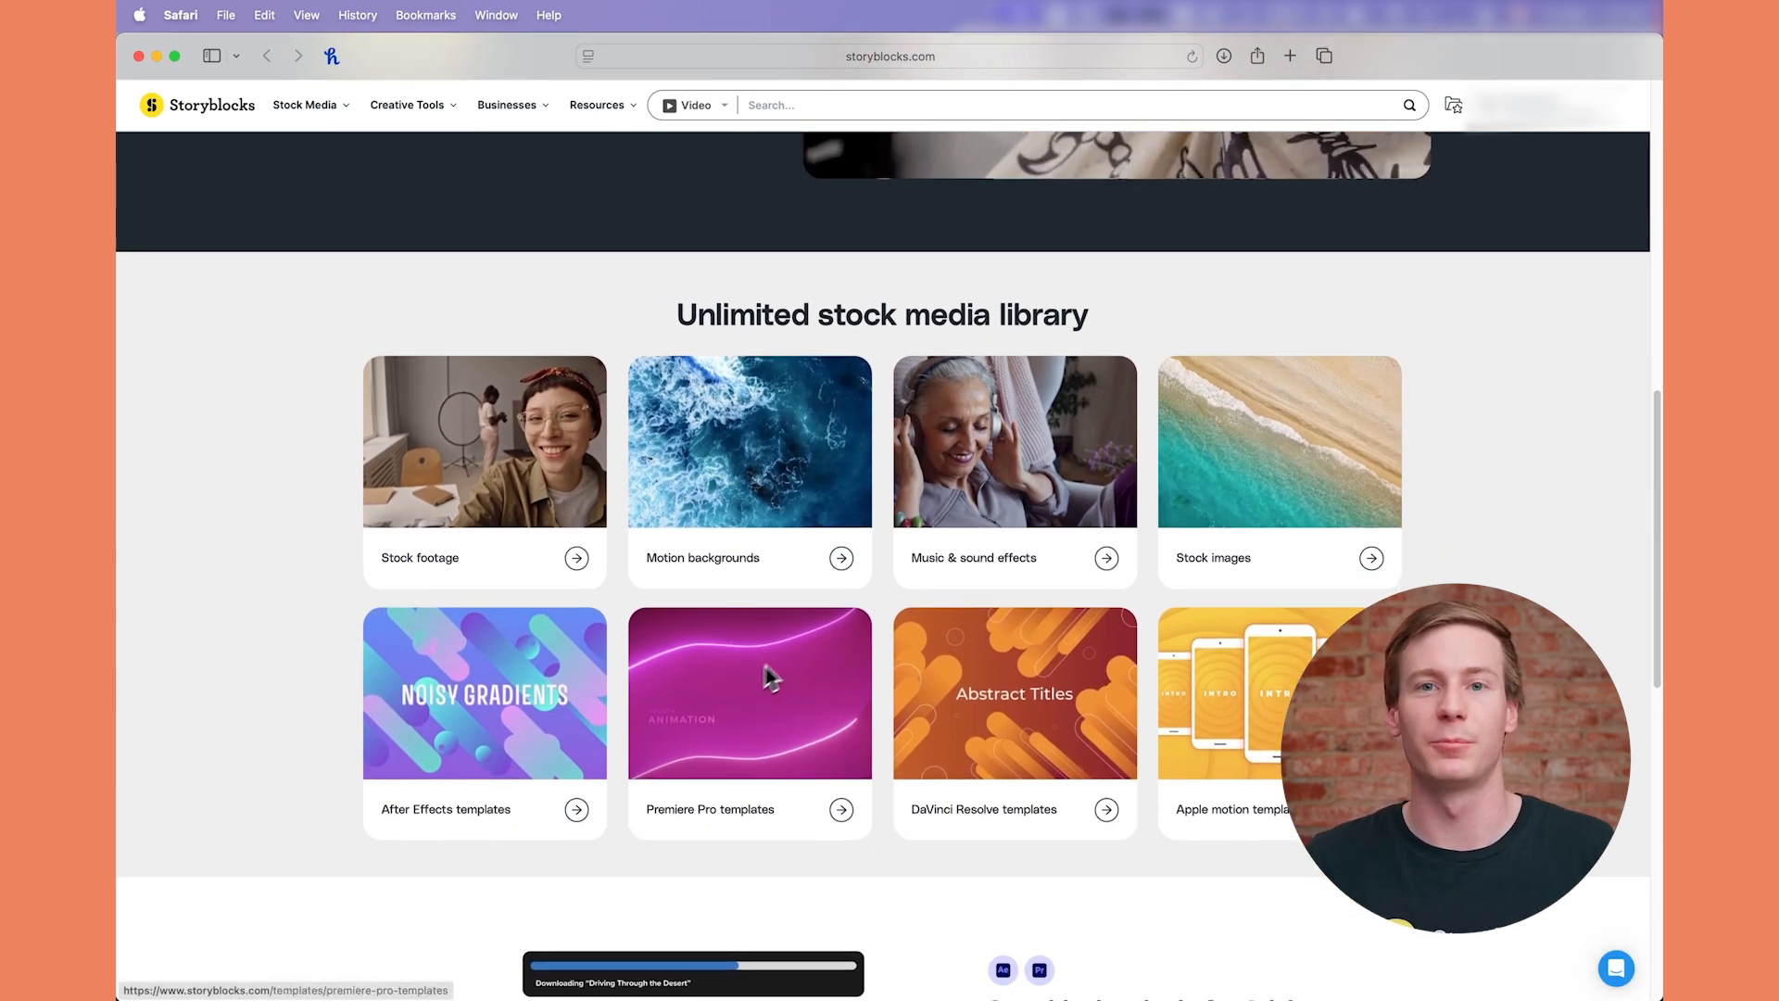
pyautogui.moveTo(1012, 469)
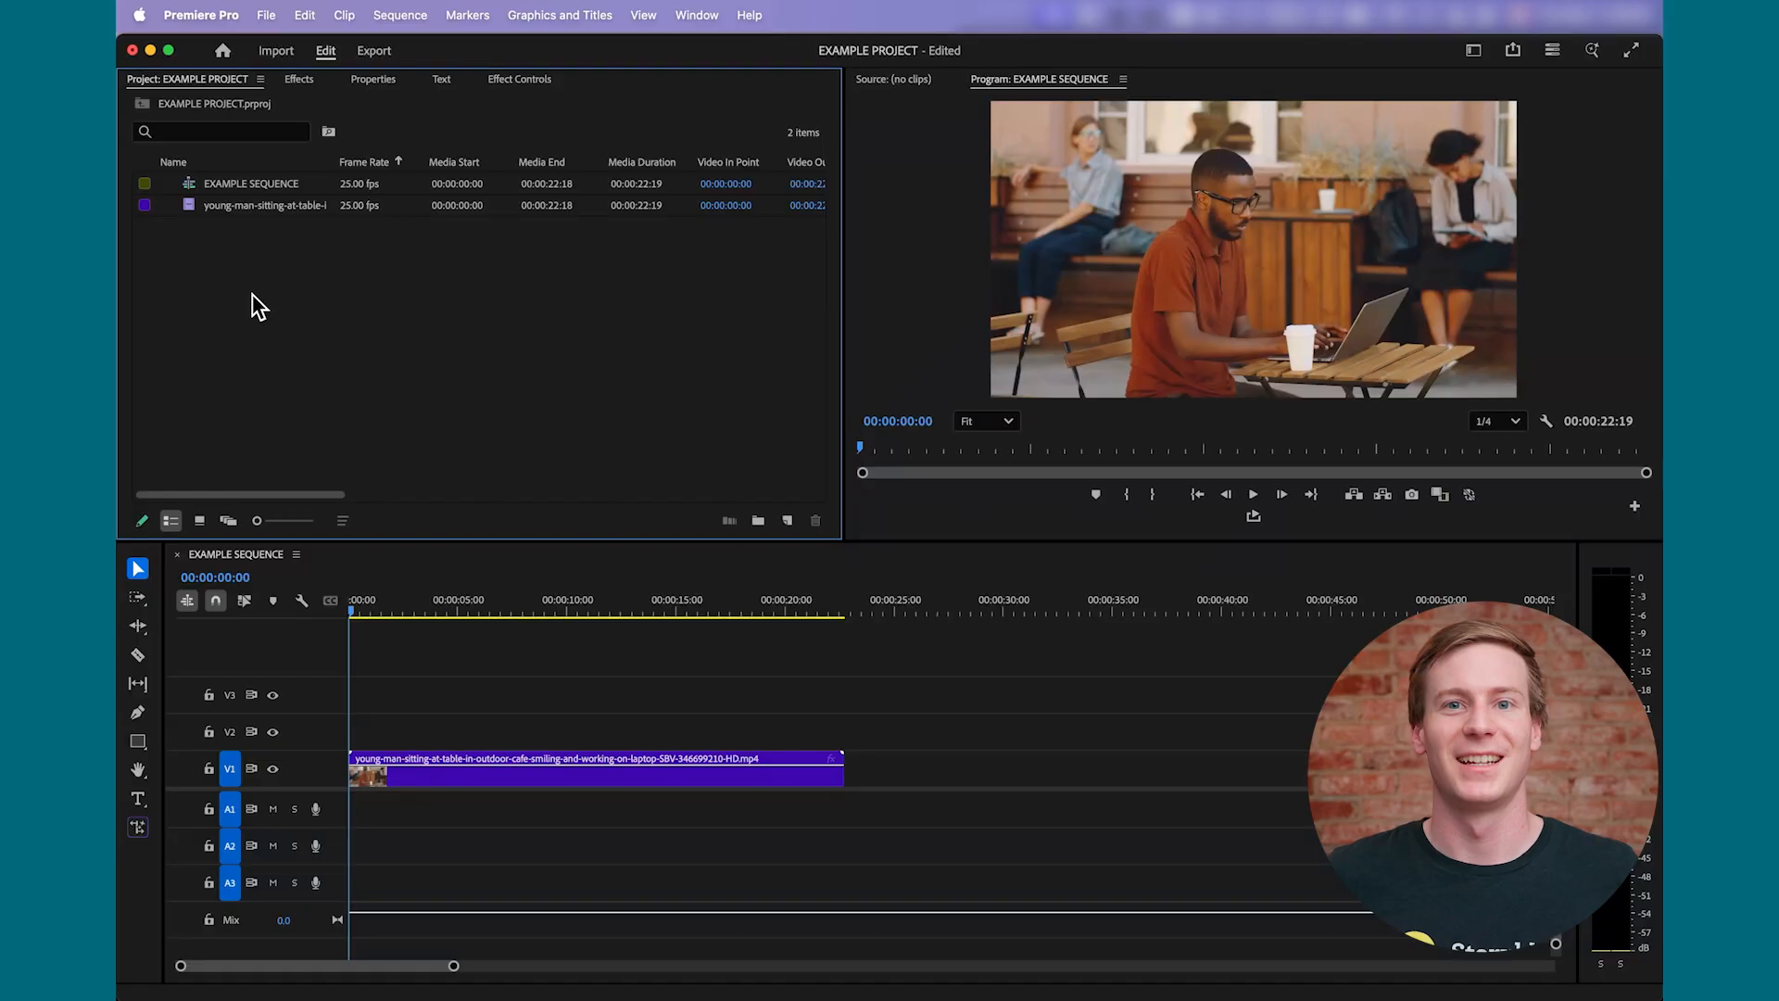
pyautogui.click(201, 15)
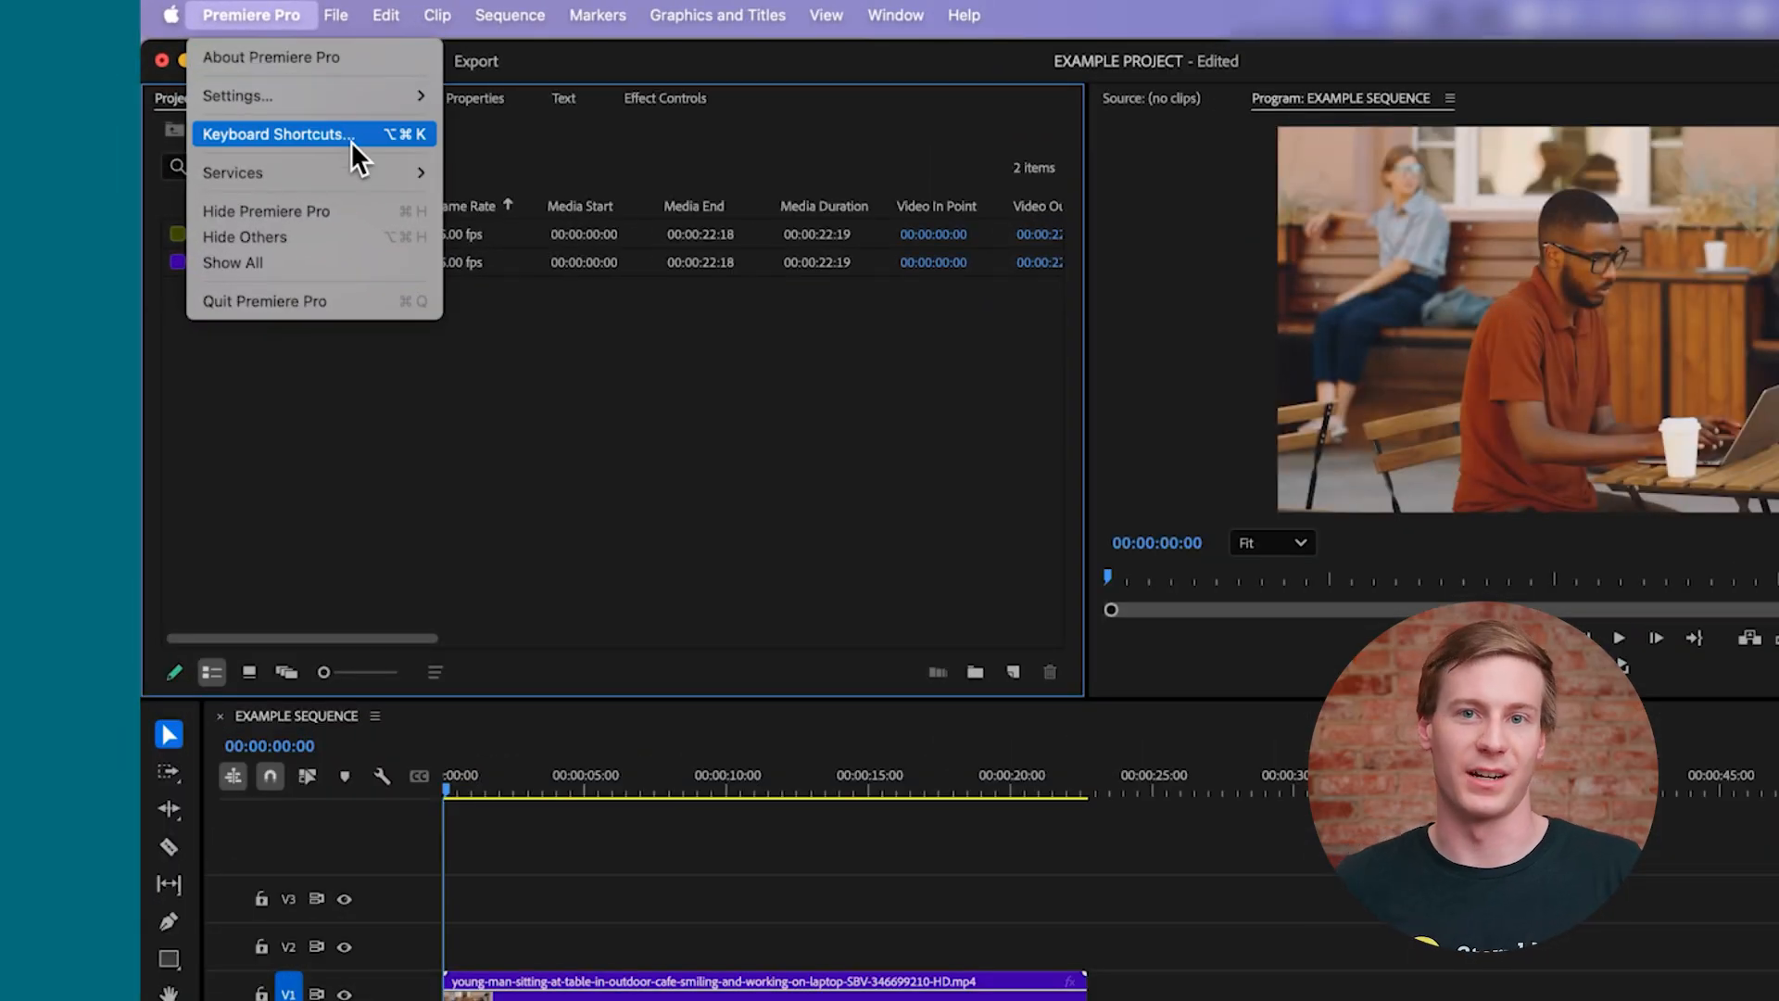
pyautogui.click(276, 134)
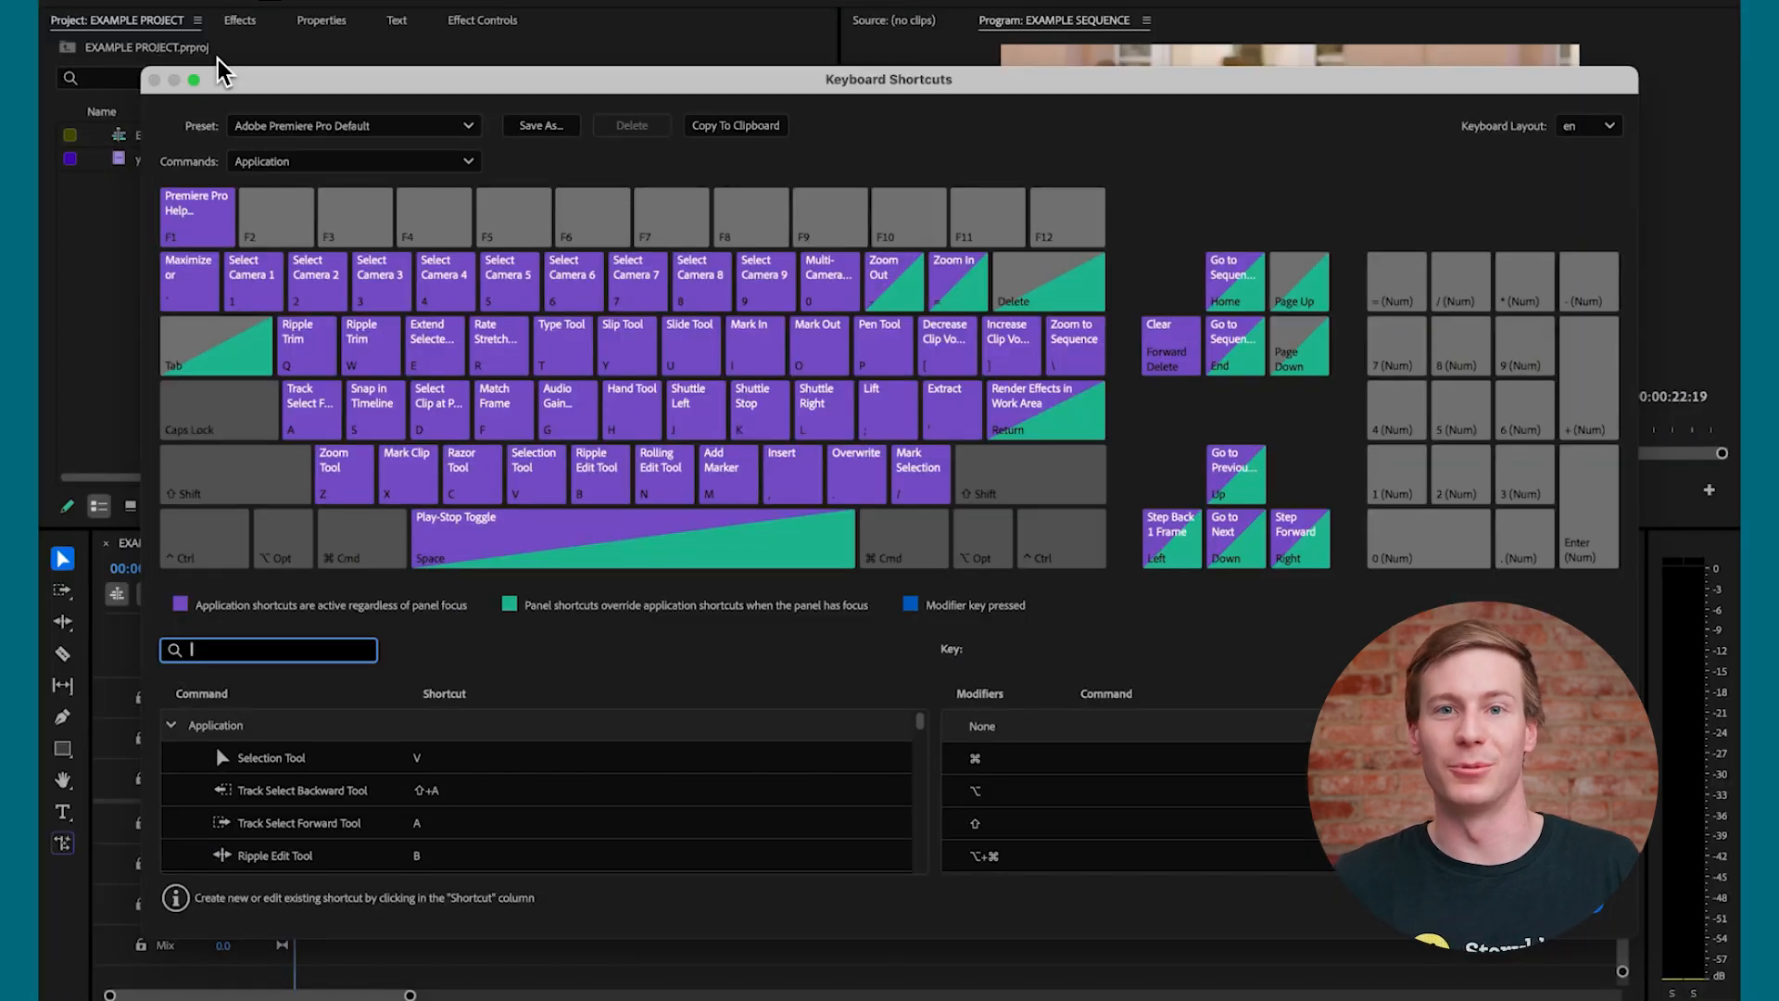
pyautogui.press('cmd+alt+k')
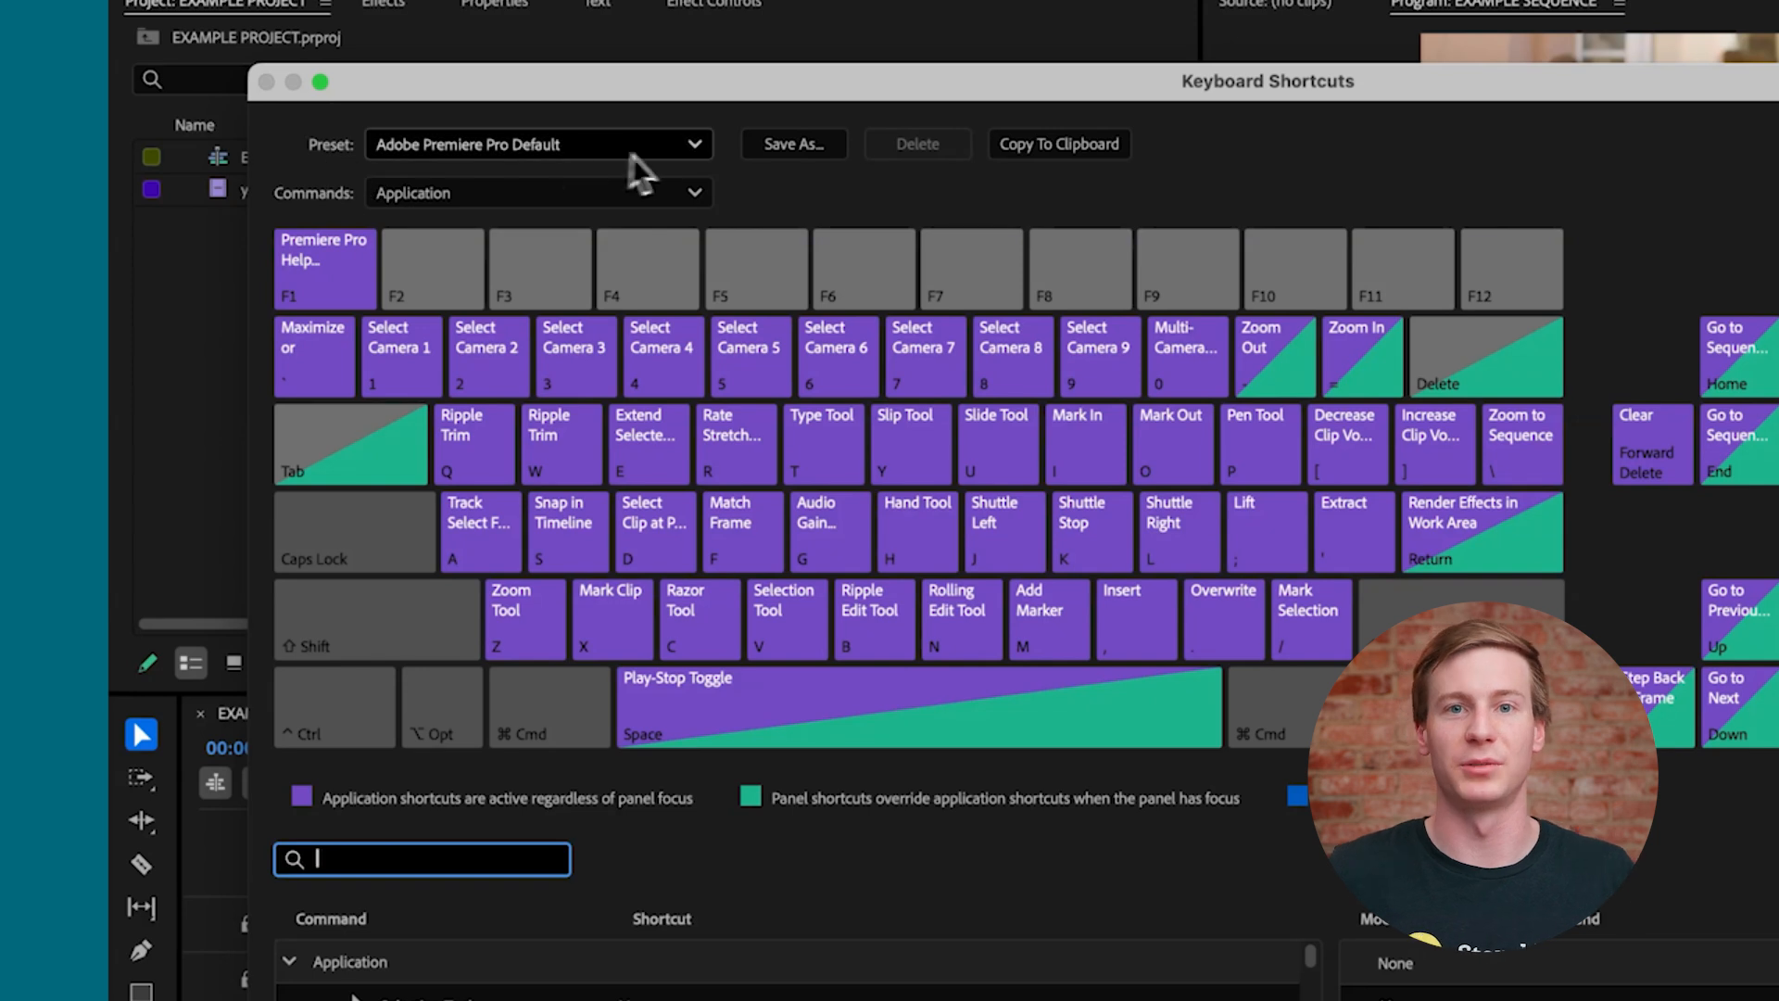
pyautogui.click(537, 145)
pyautogui.write('razor')
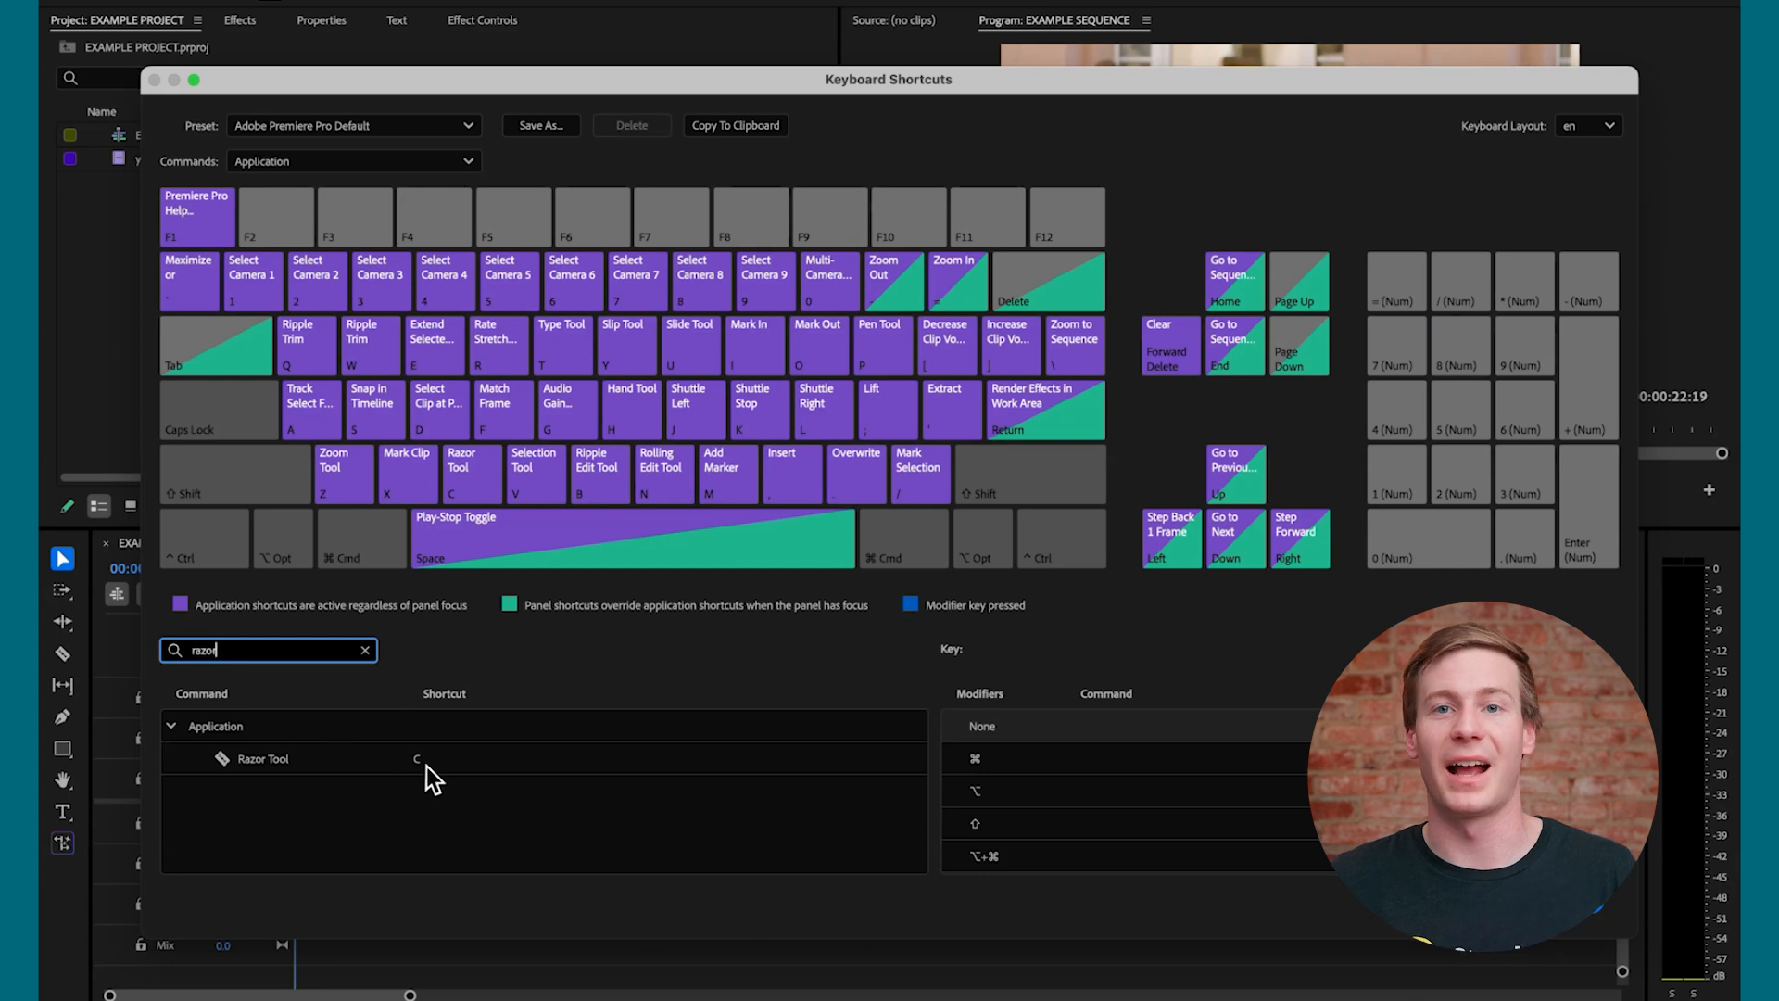
# Assign B to the Razor Tool, making the preset Custom, and clear the search filter
pyautogui.click(416, 757)
pyautogui.write('B')
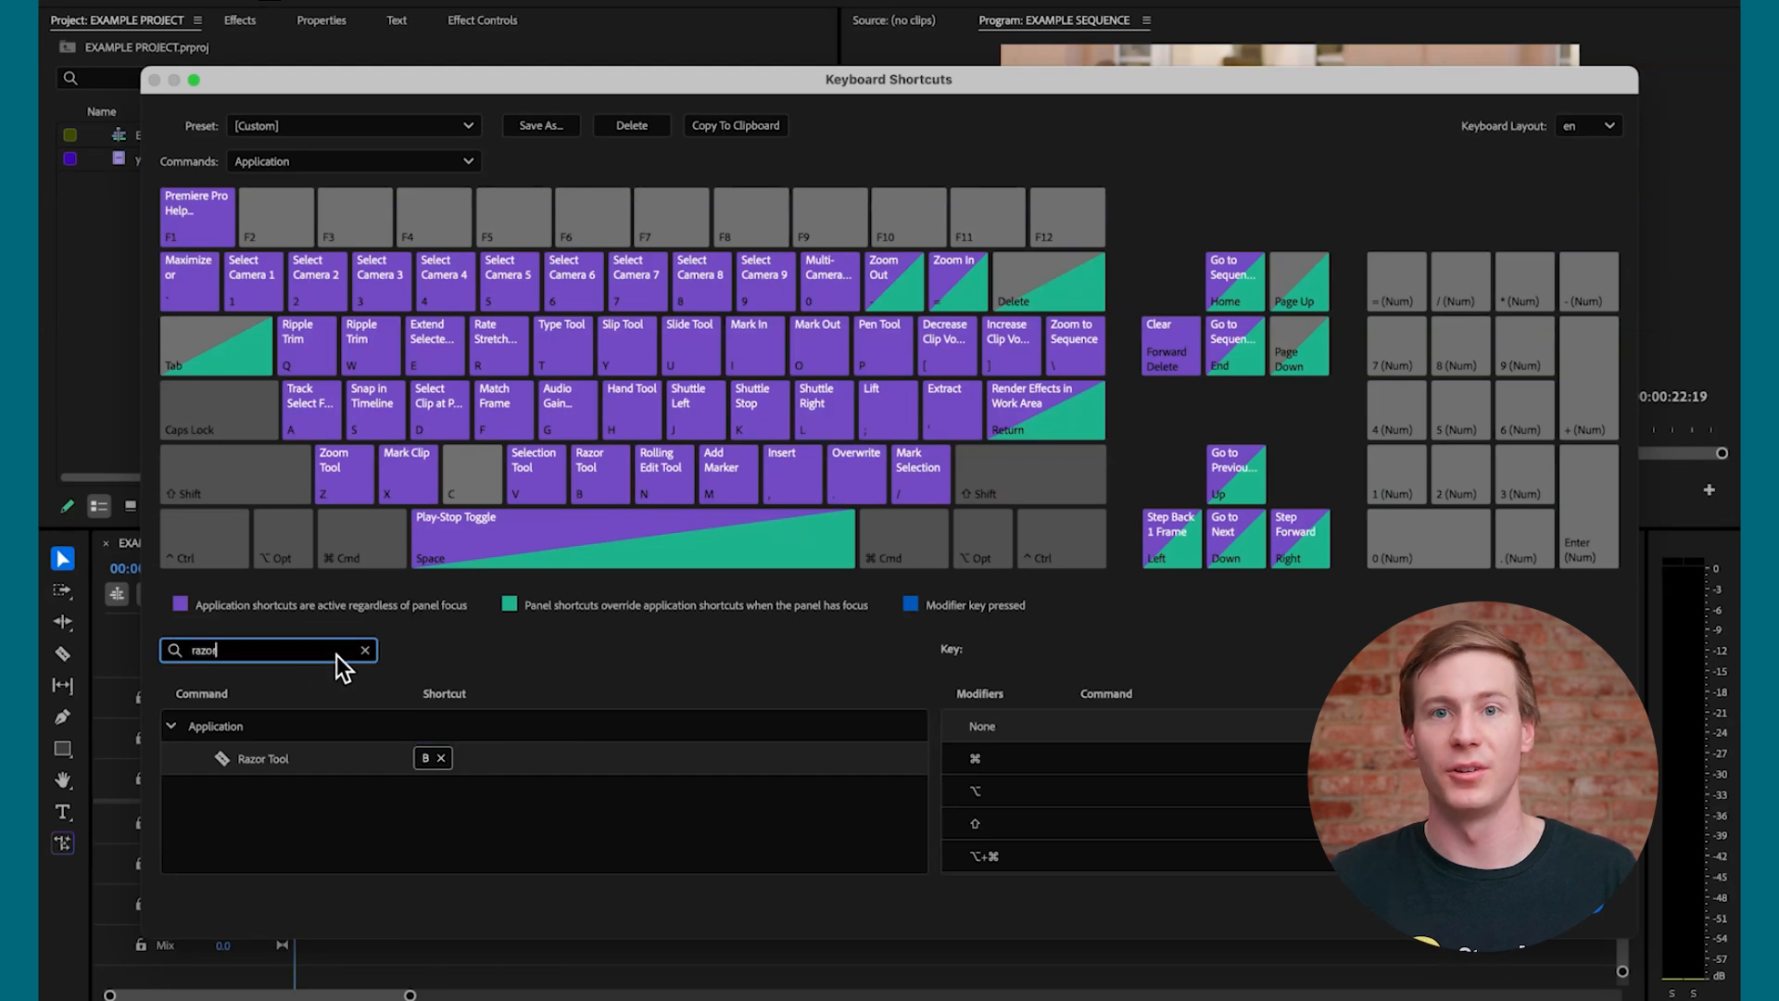
pyautogui.click(365, 648)
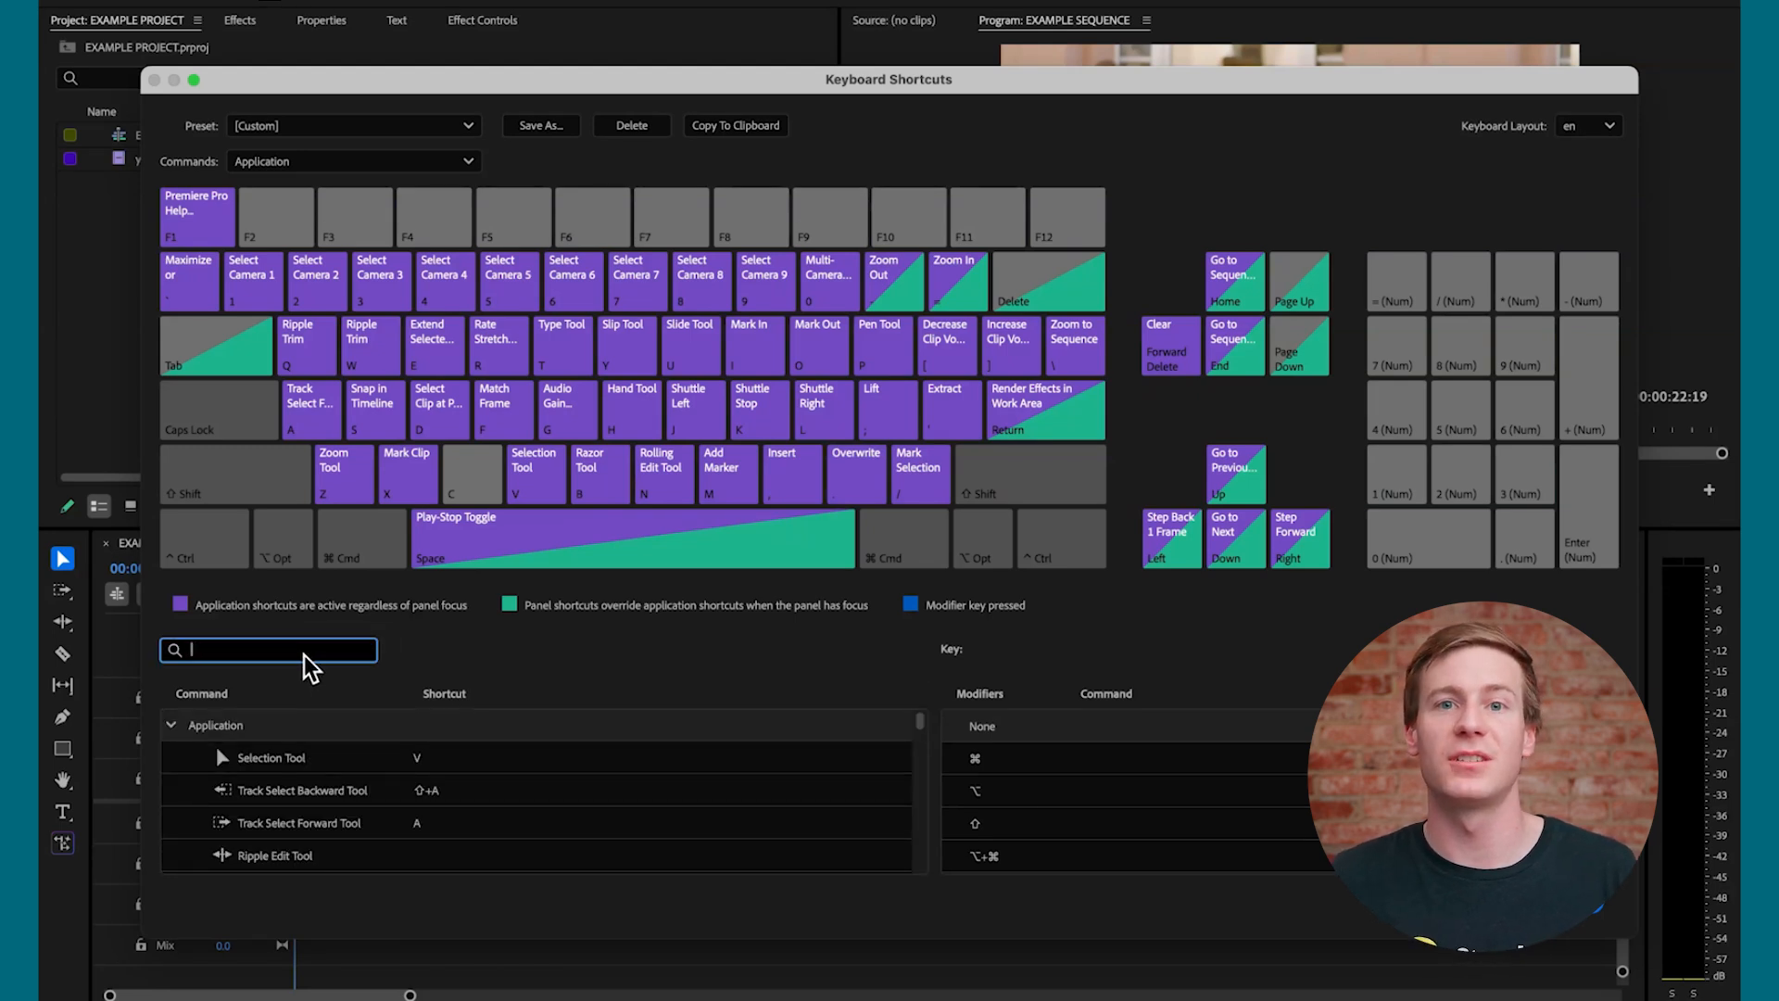
# Filter commands for 'ripple ed' and give Ripple Edit Tool the shortcut C
pyautogui.write('ripple ed')
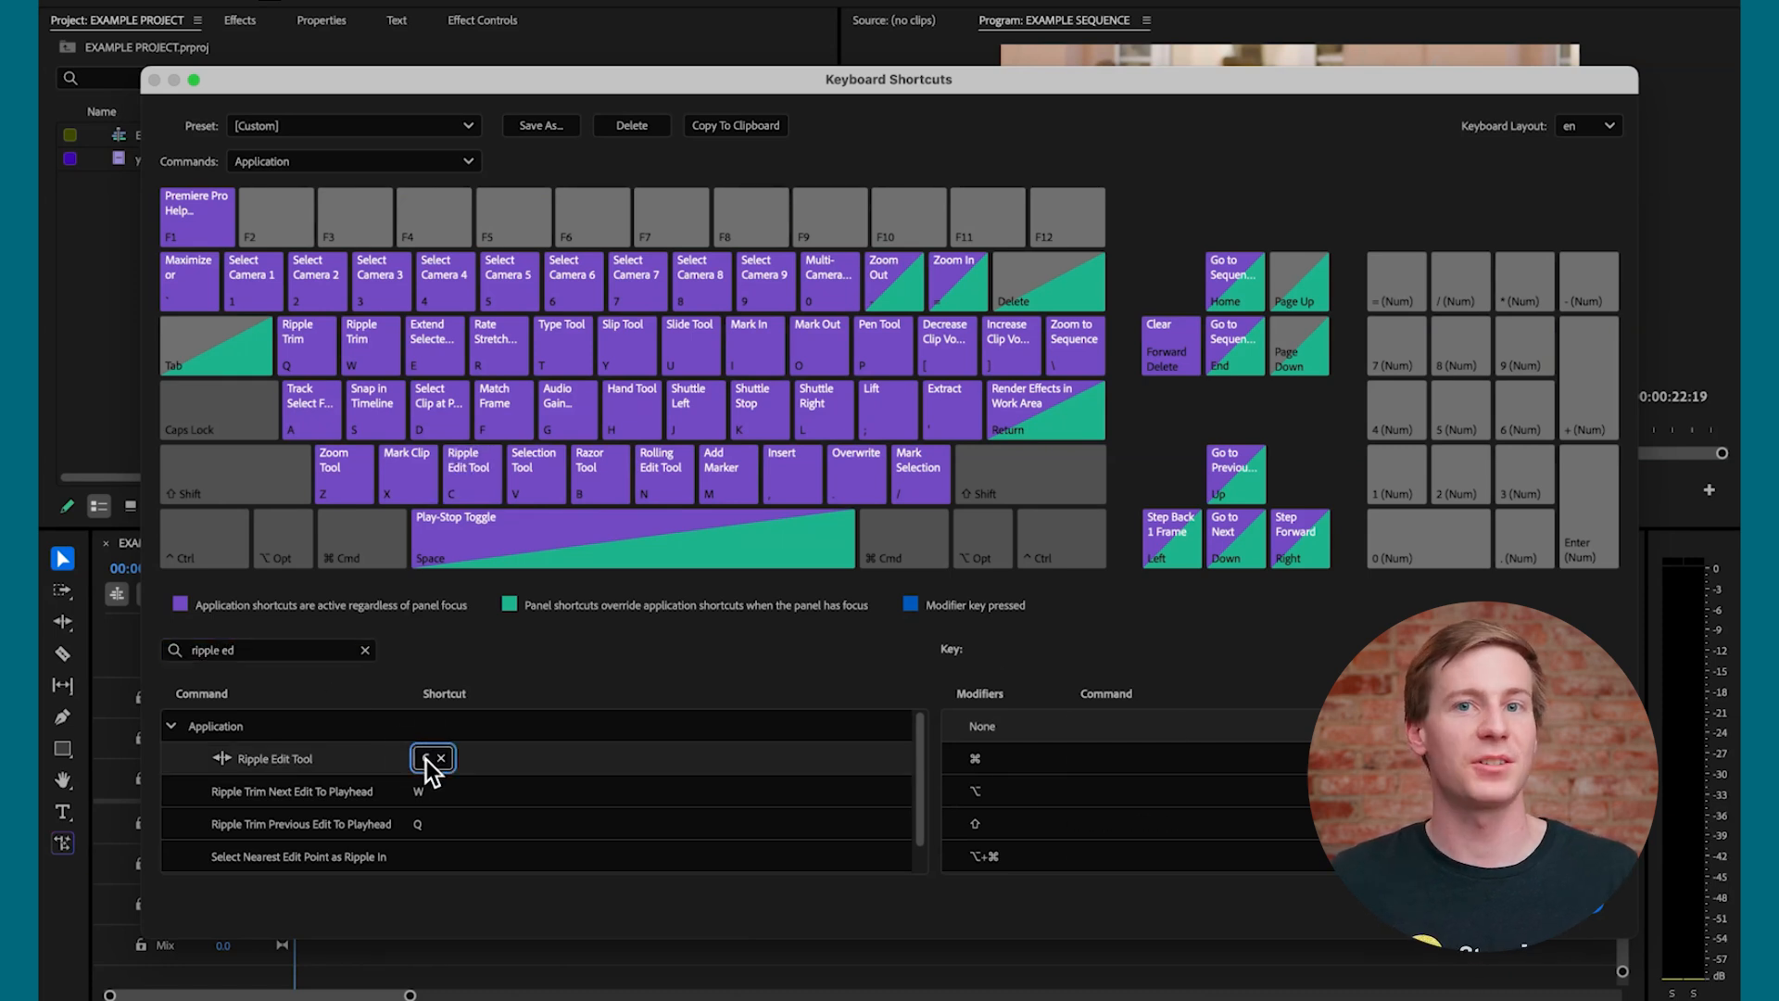
pyautogui.write('C')
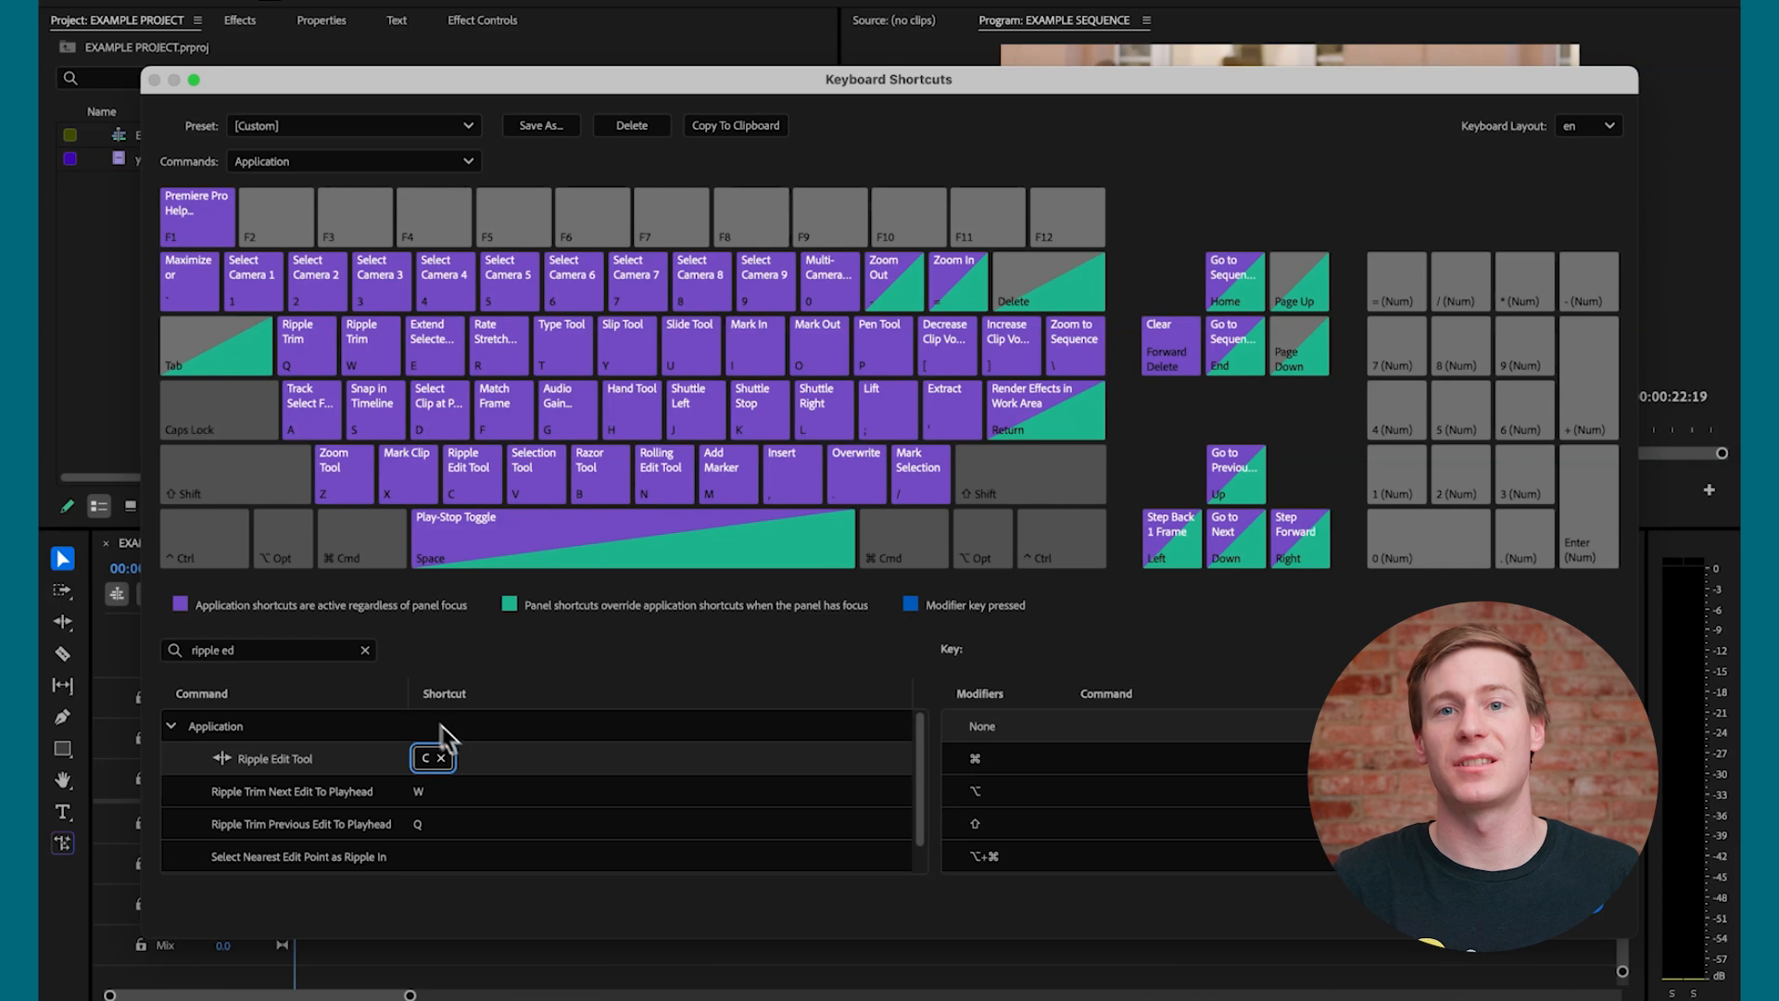
# Search 'add red marker' and assign Alt+R to Add Red Marker, then close the editor
pyautogui.click(365, 648)
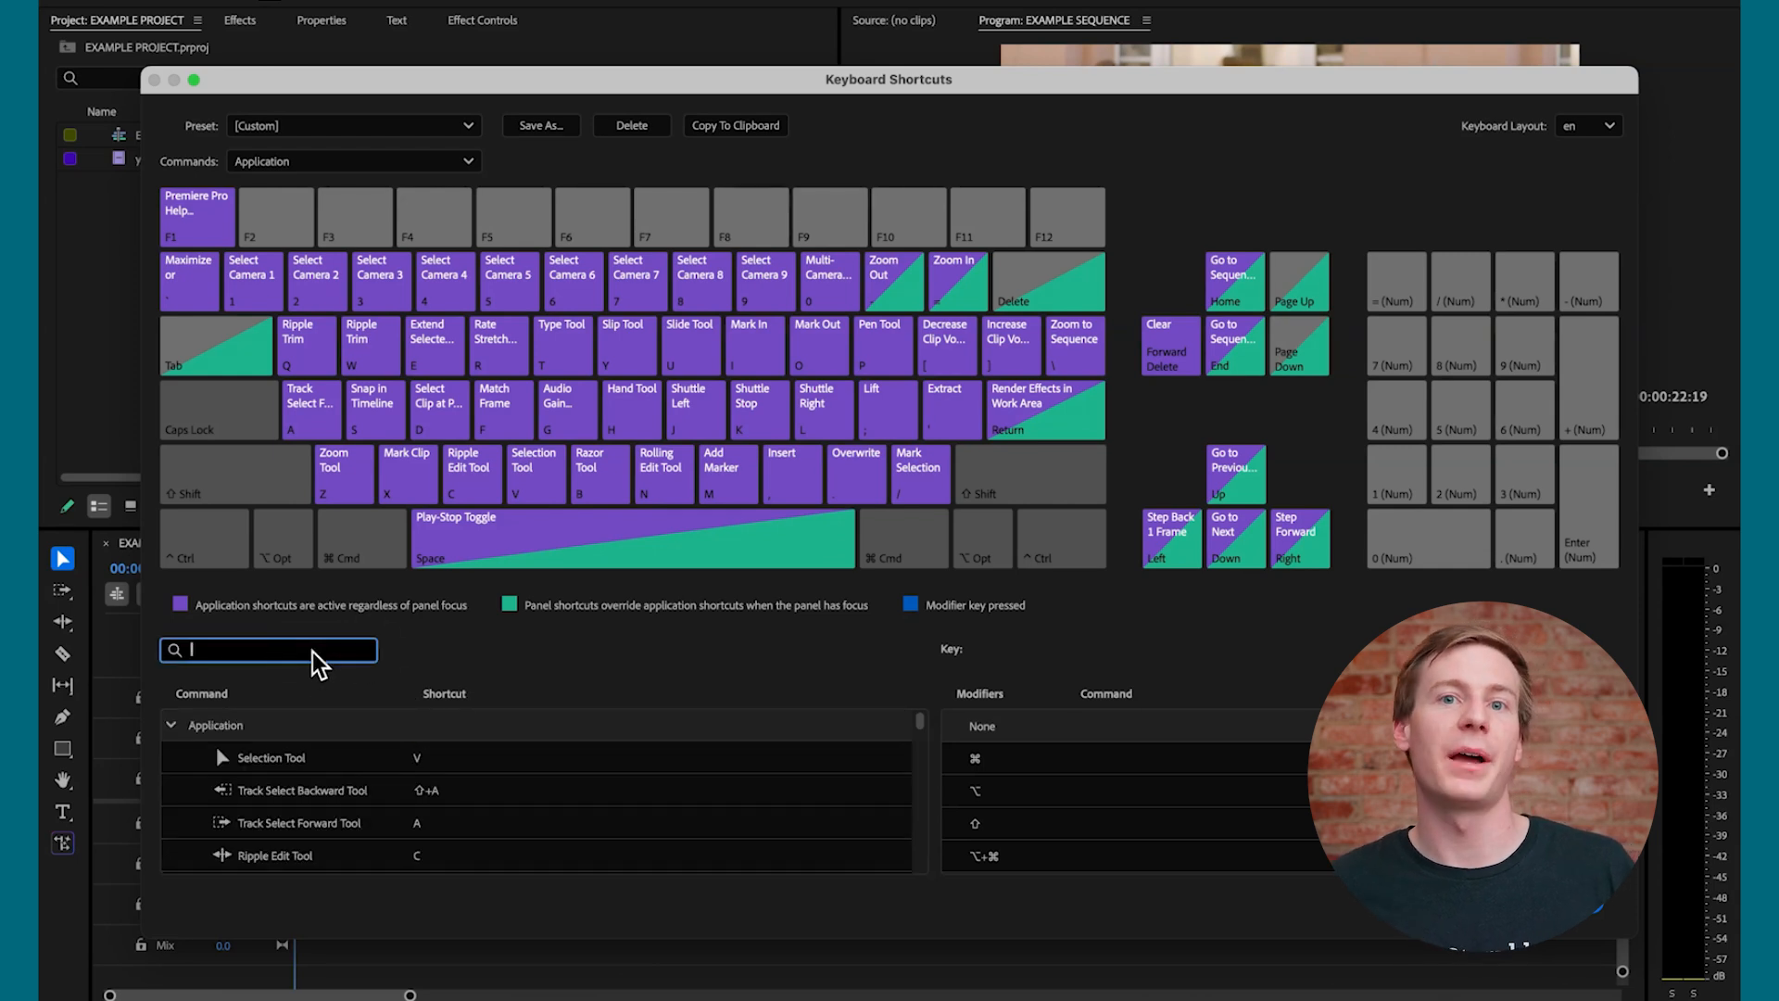
pyautogui.write('add red mar')
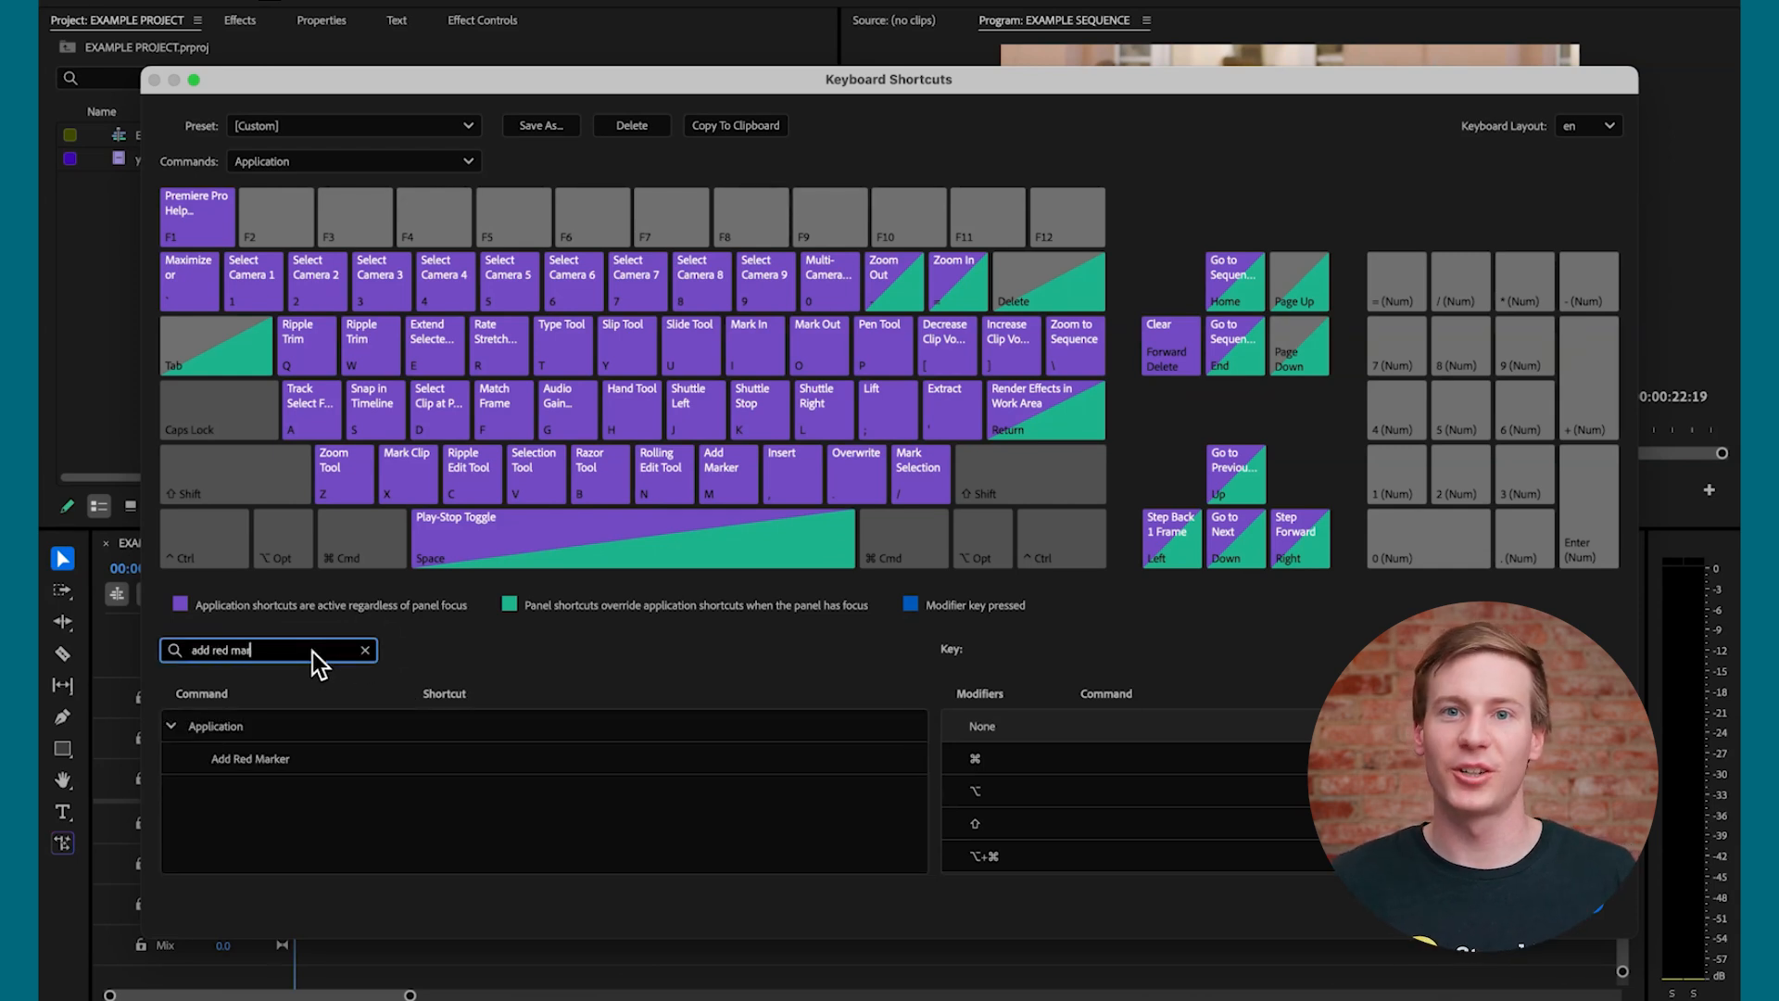
pyautogui.write('ker')
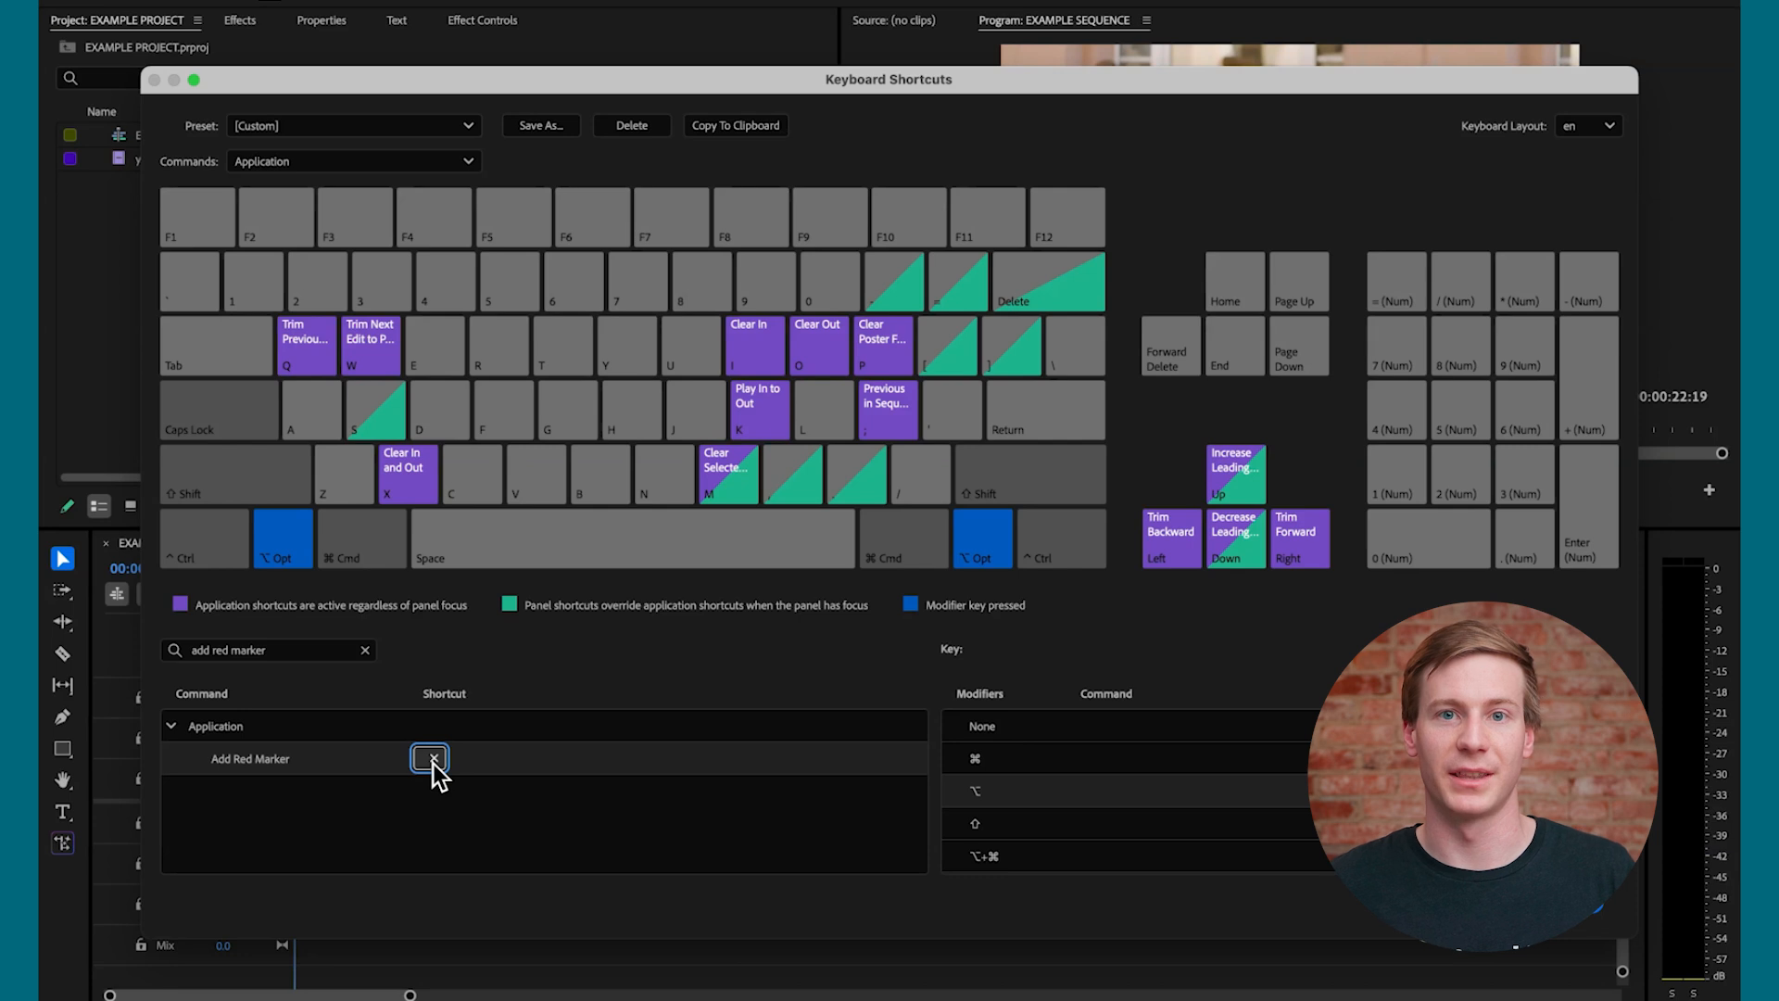
pyautogui.press('alt+r')
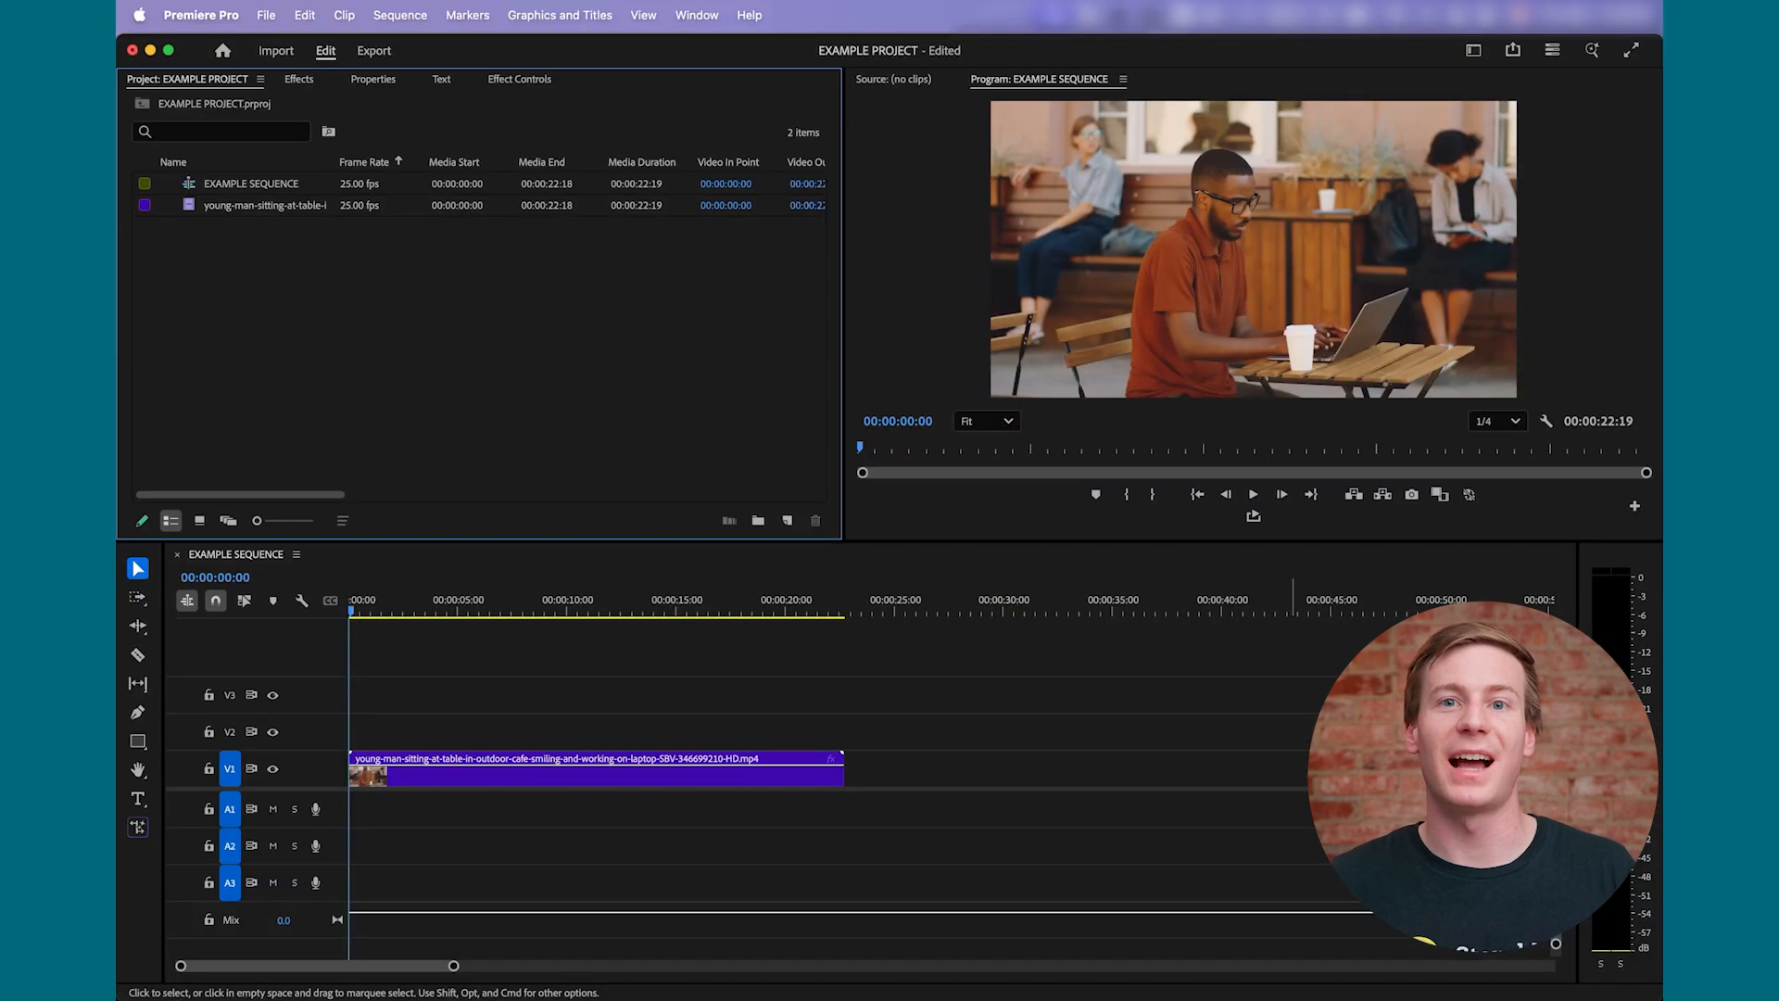
pyautogui.click(485, 613)
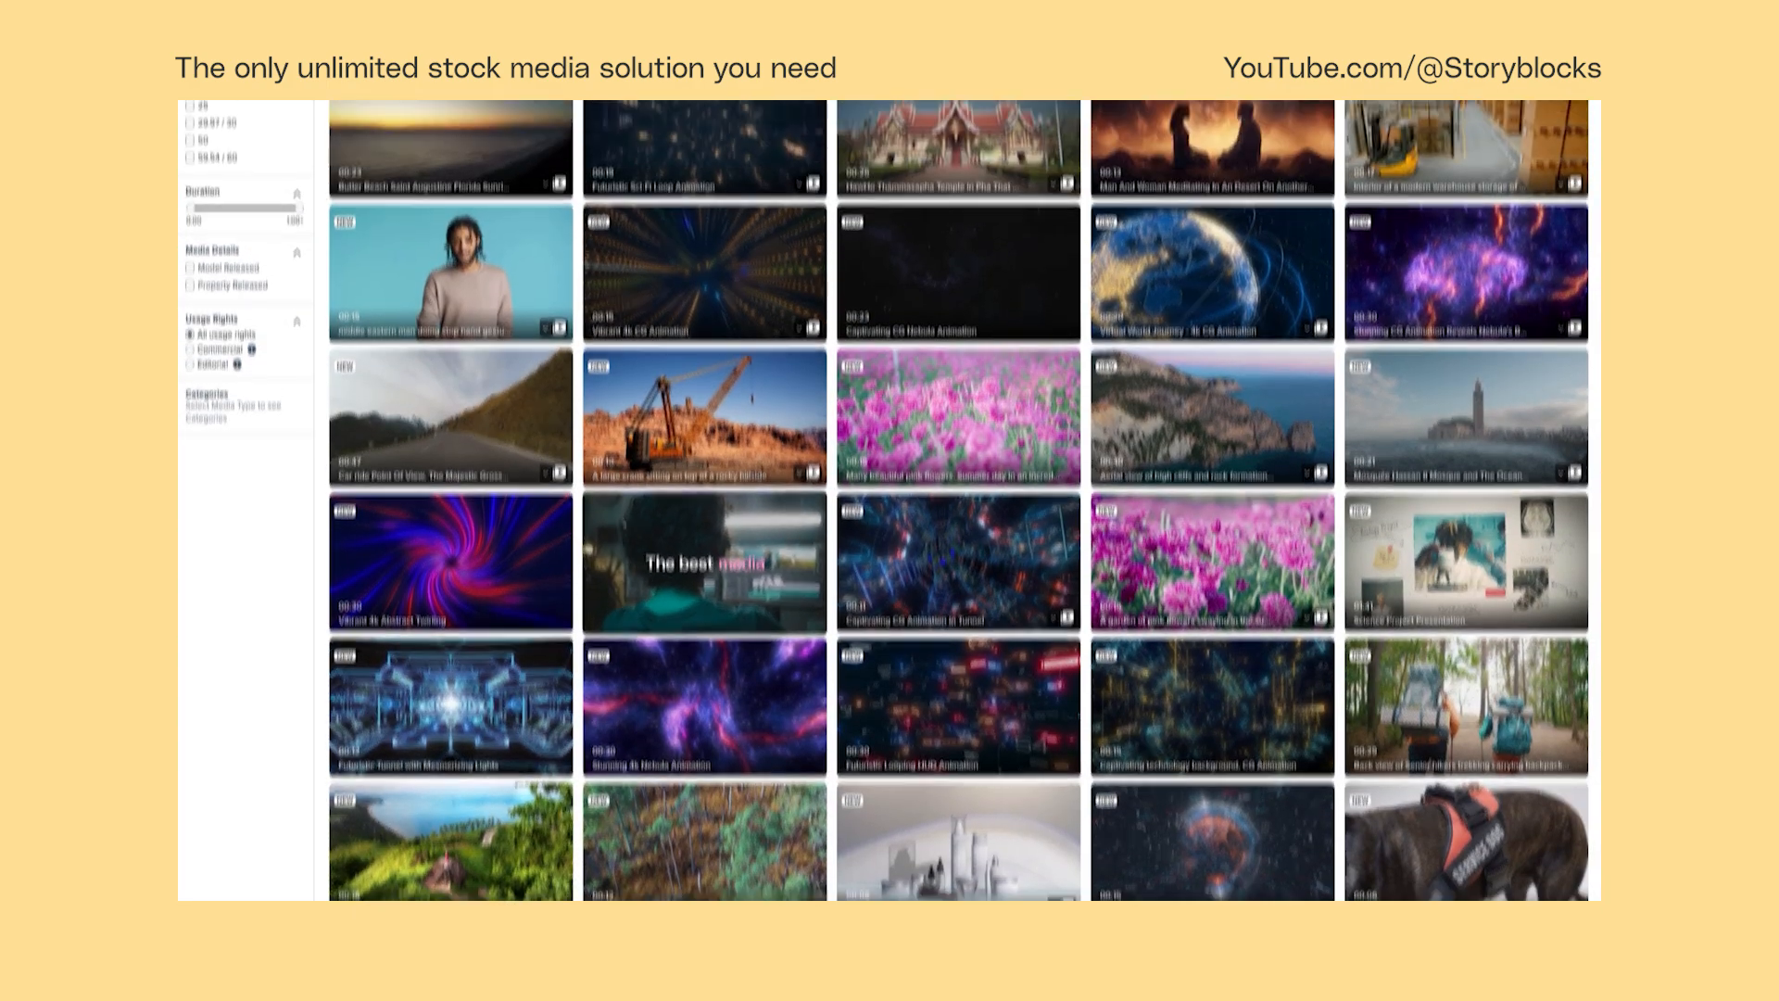
# Open the Storyblocks Stock Media menu listing video, template, audio and image categories
pyautogui.click(450, 147)
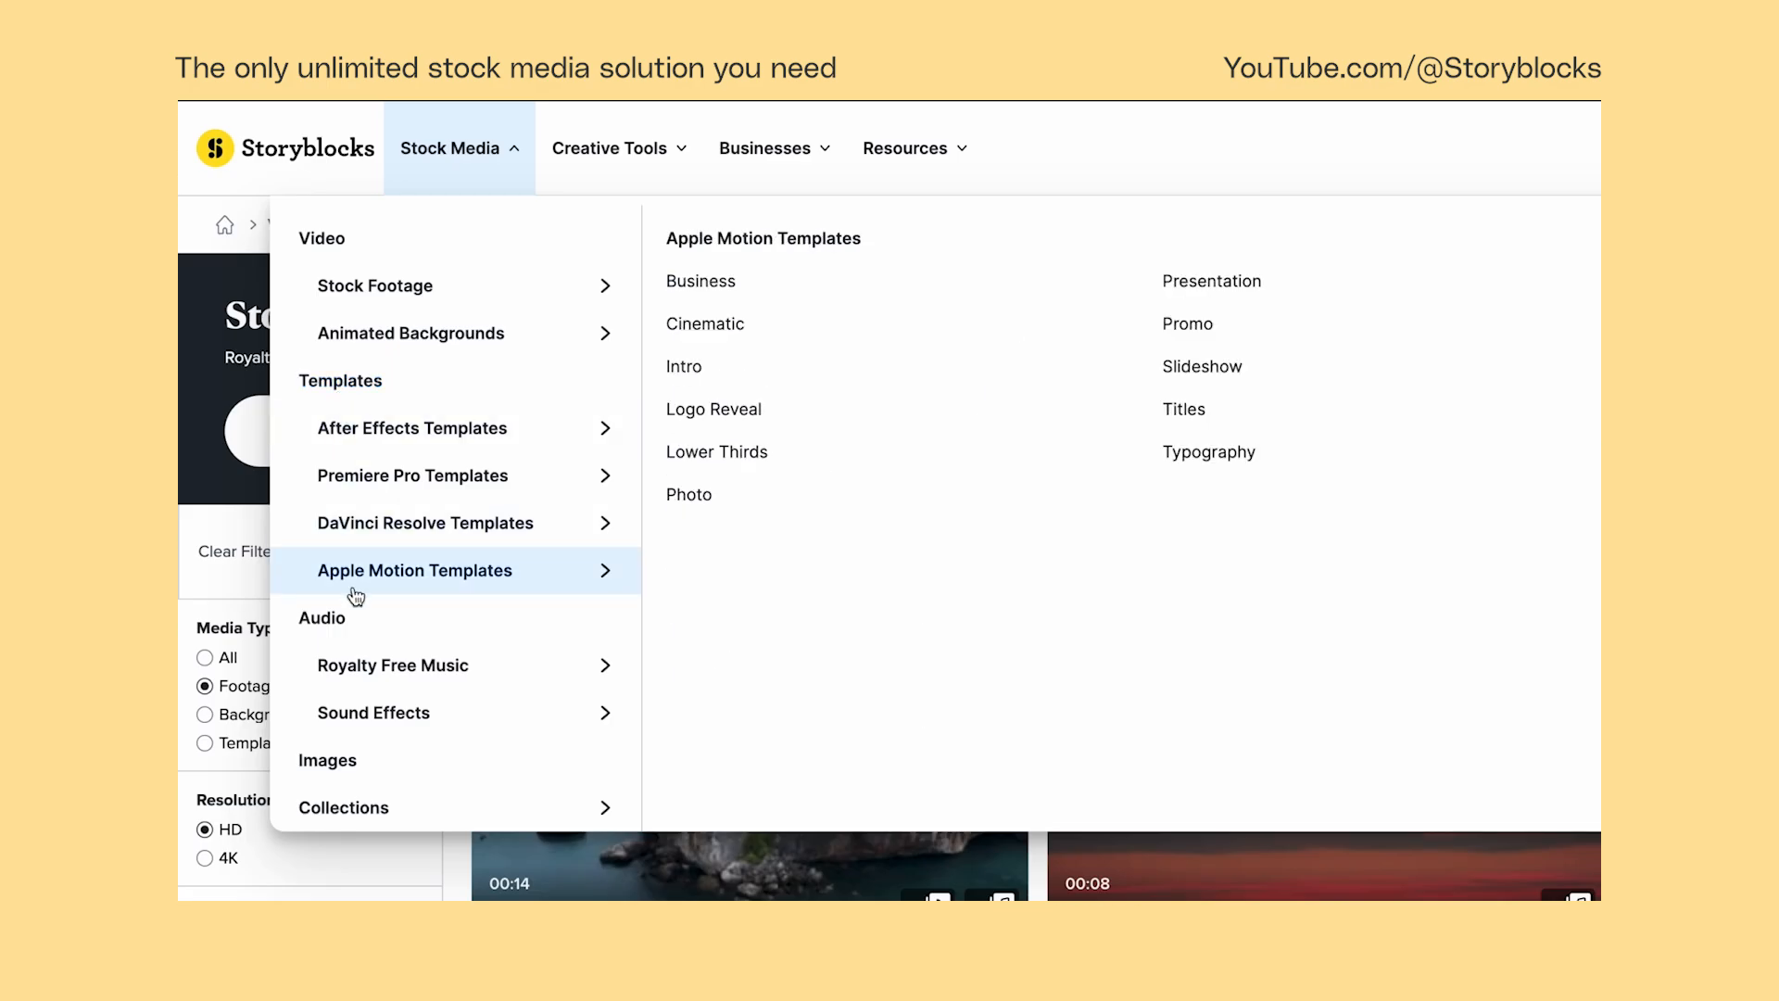
pyautogui.moveTo(373, 712)
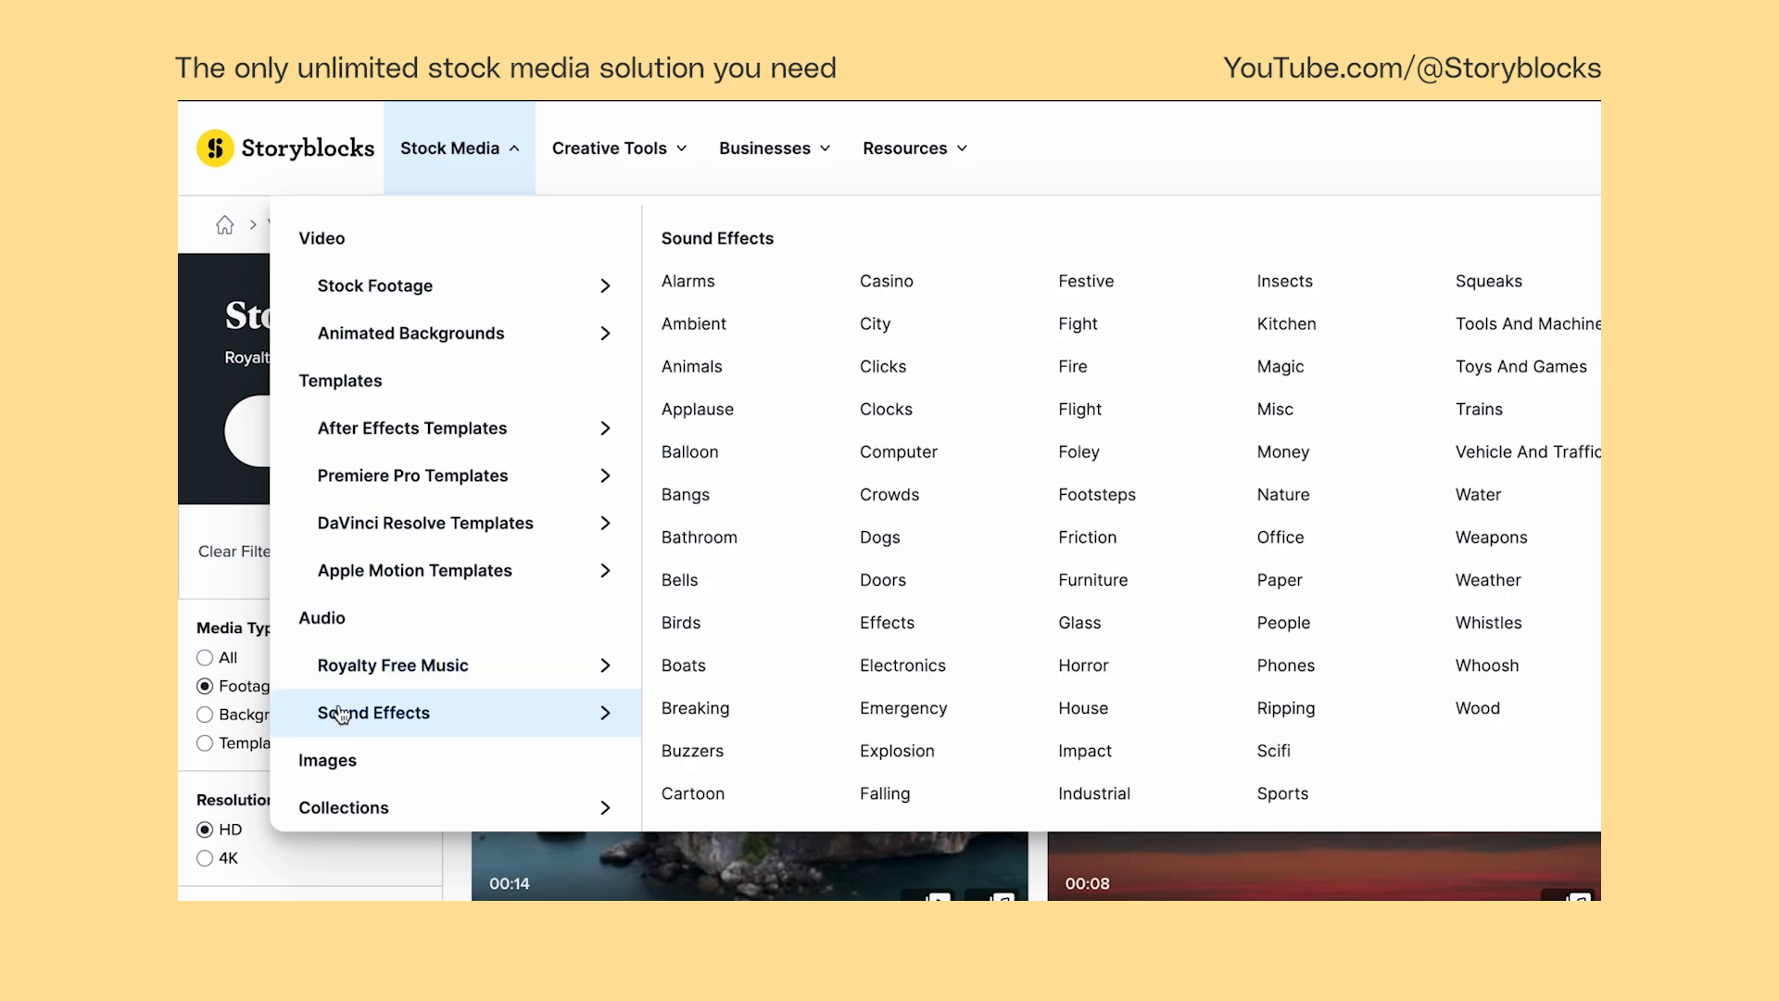